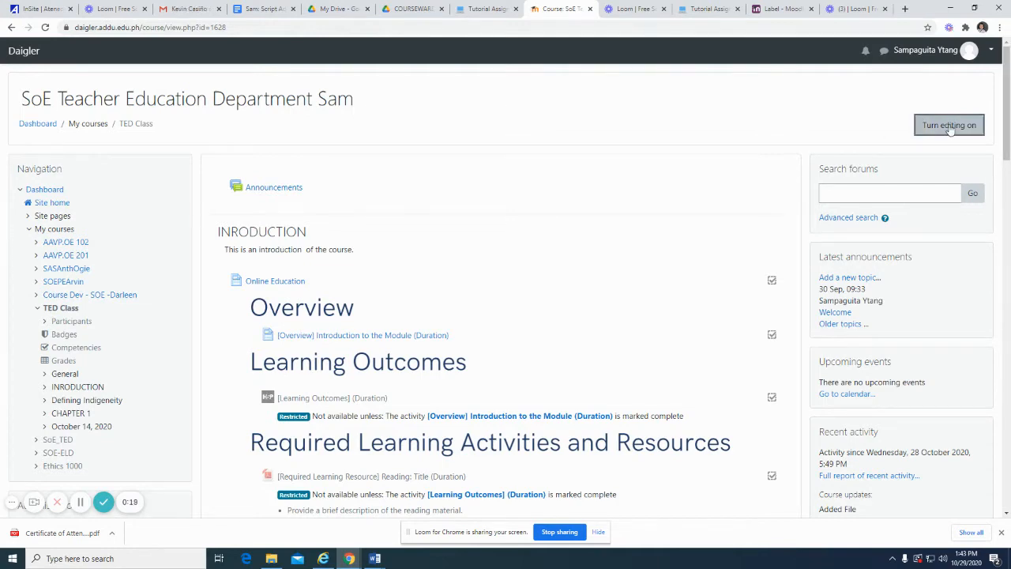
- Turn editing on for the TED Class course and reach the end of the INTRODUCTION section
click(947, 125)
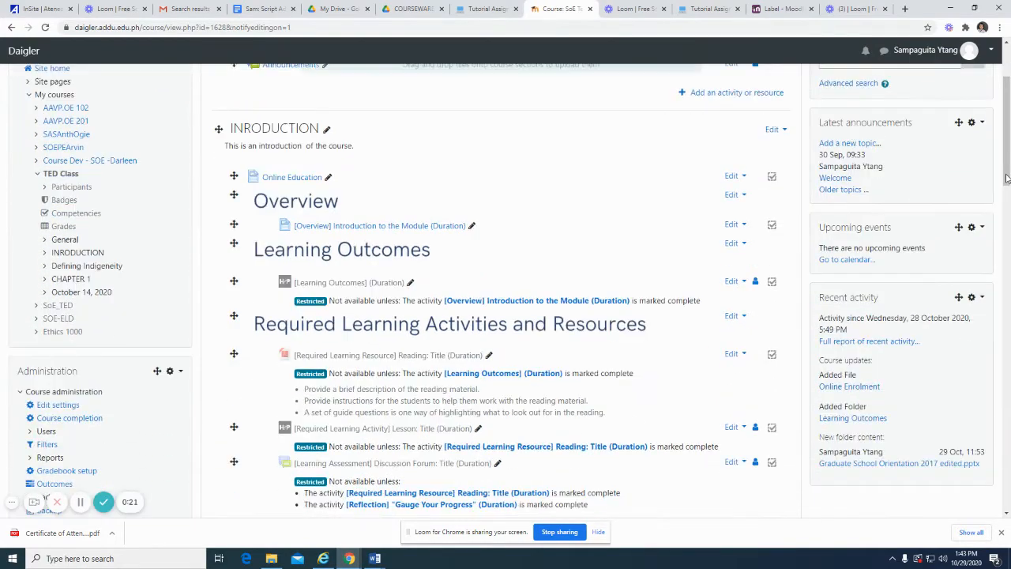
scroll(down, 3)
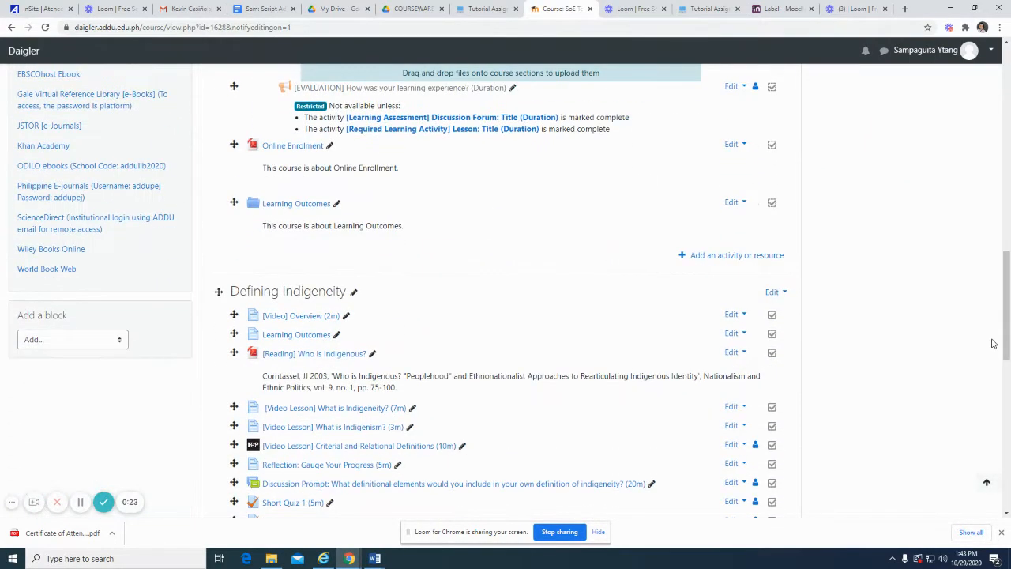
mouse_move(720, 255)
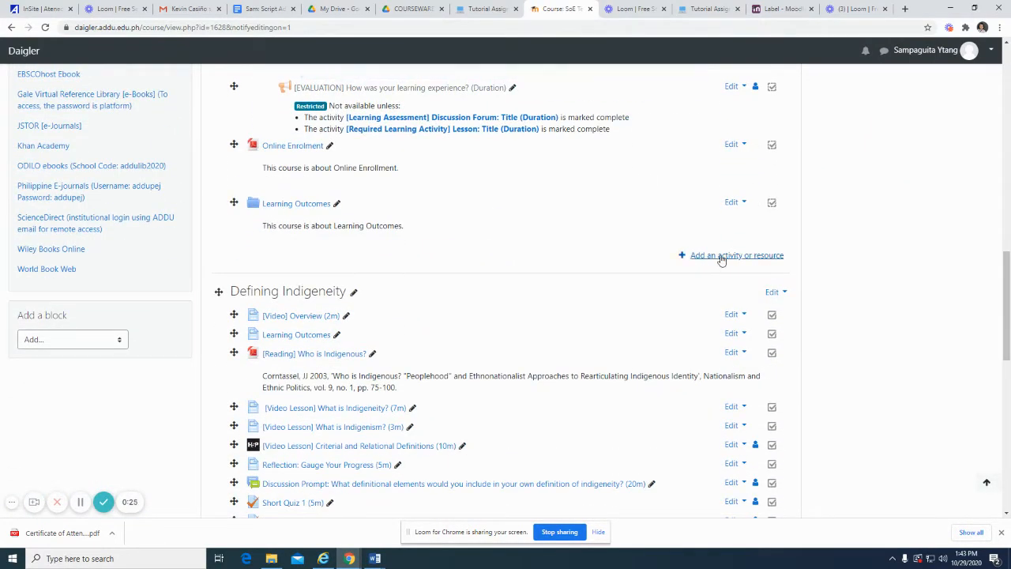
- Start adding a new Label resource to the INTRODUCTION section via the activity chooser
click(736, 254)
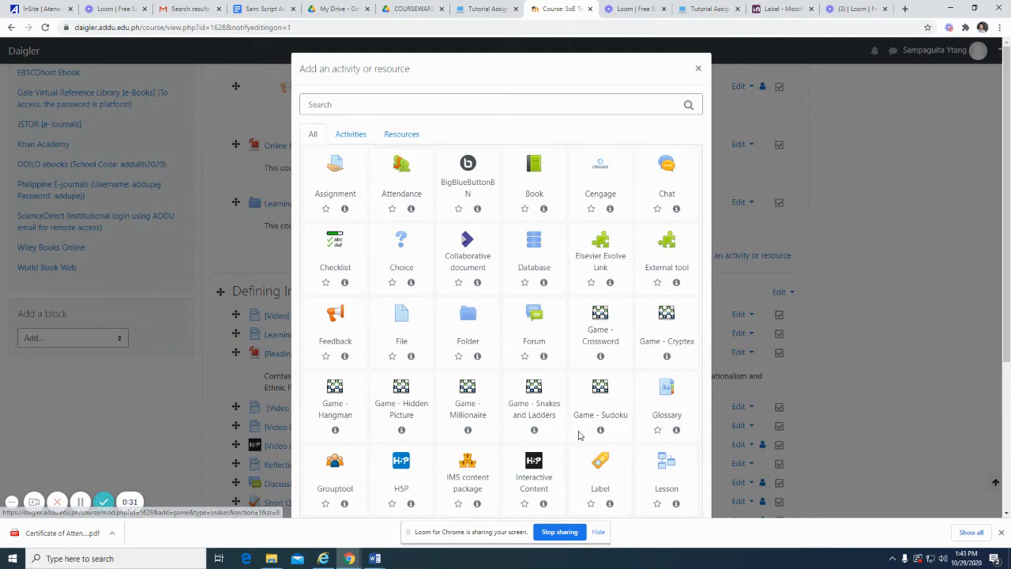
click(600, 460)
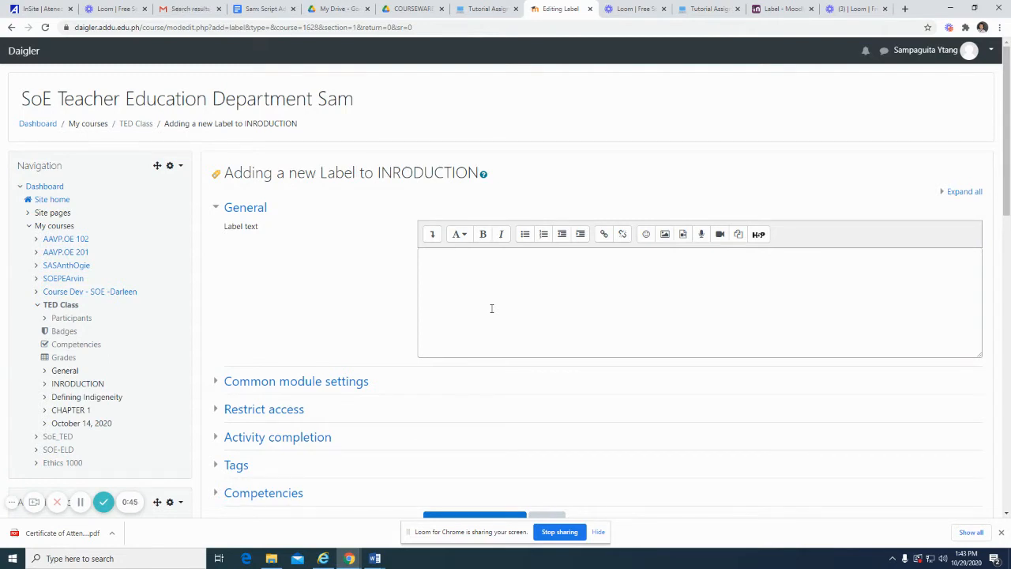
mouse_move(429, 322)
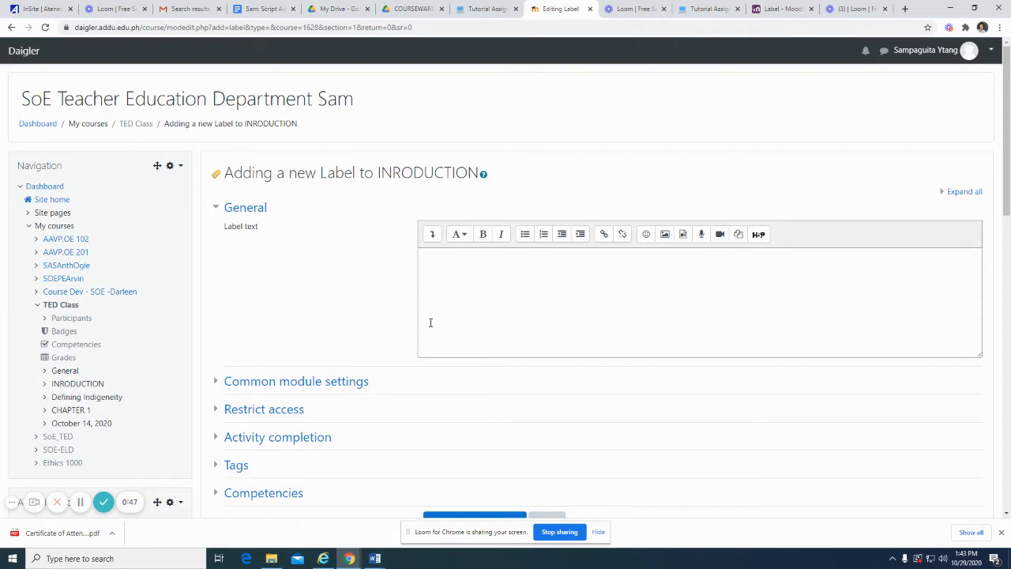
- Enter 'Learning Materials' as the label text and expand the common module settings
click(698, 303)
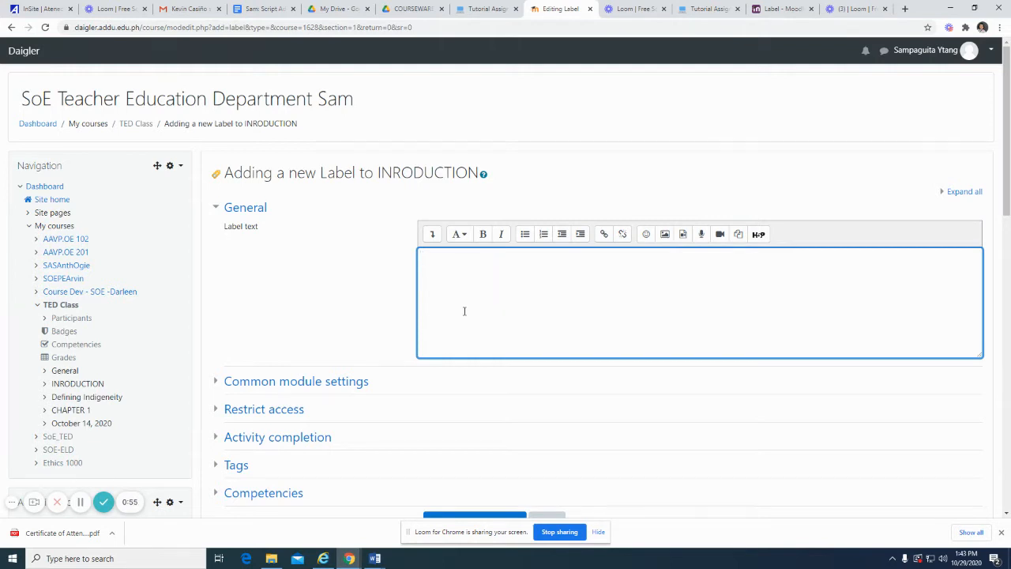
text(Learn)
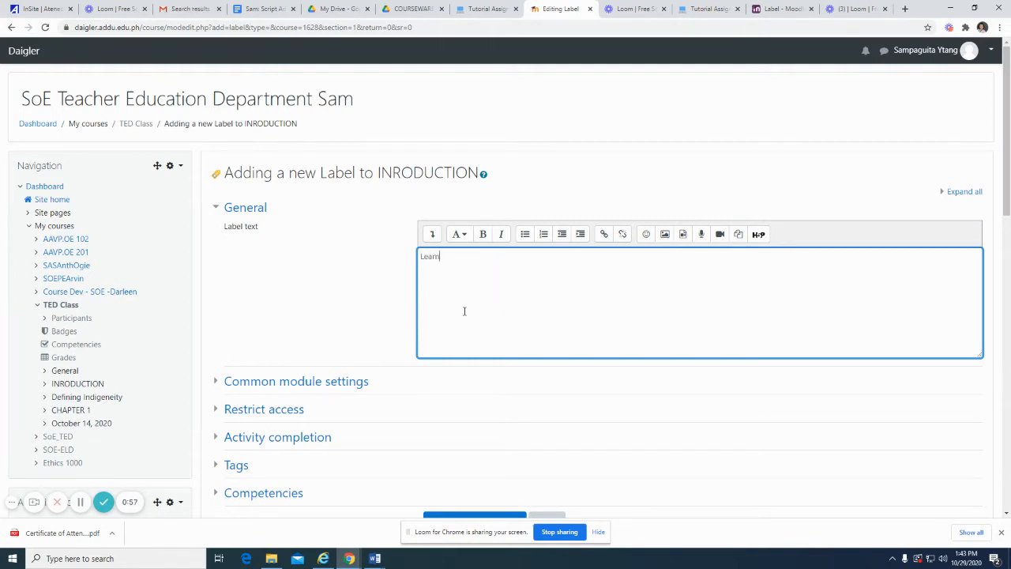
text(ing Ma)
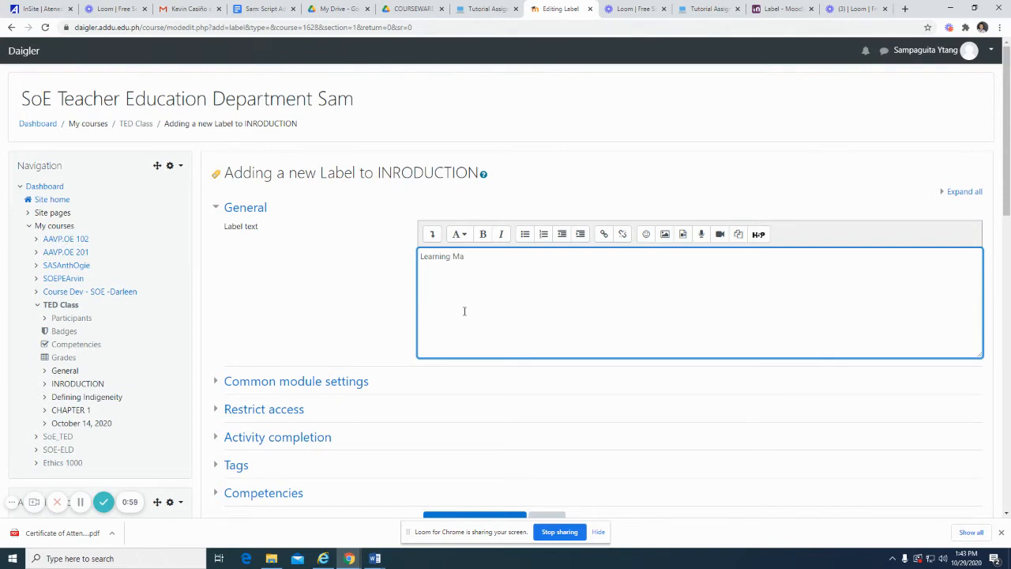
text(terials)
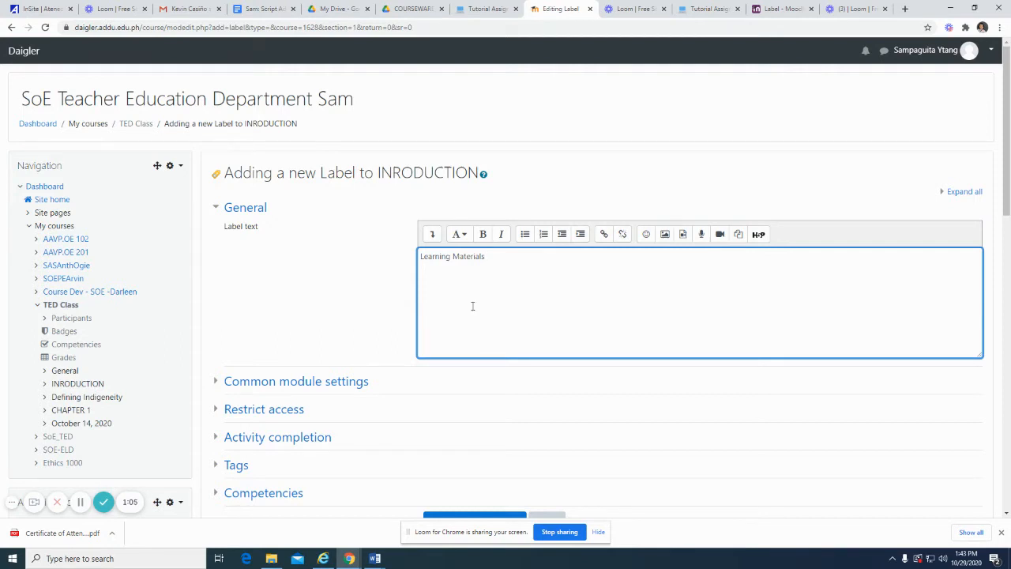
click(295, 380)
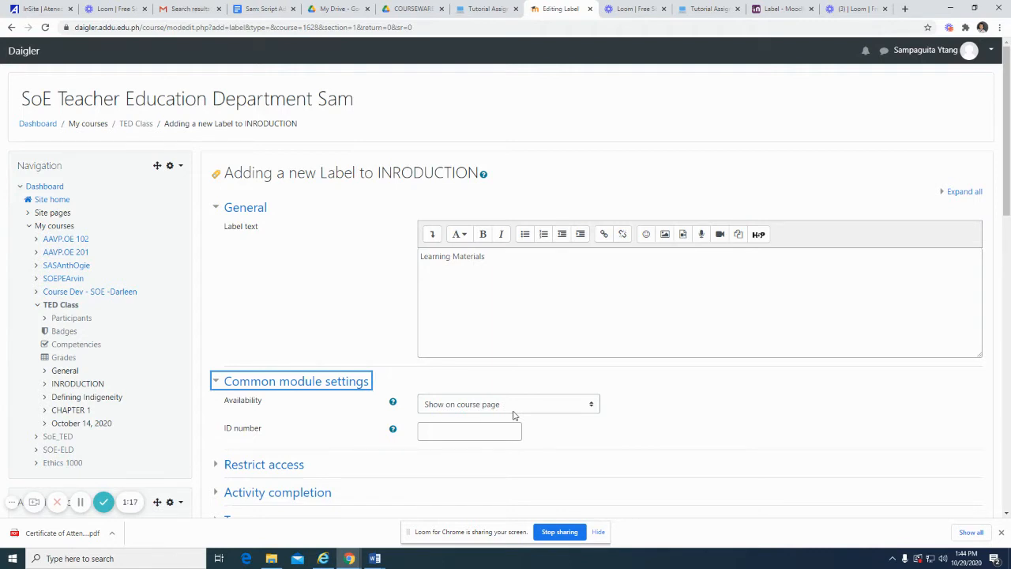
mouse_move(368, 446)
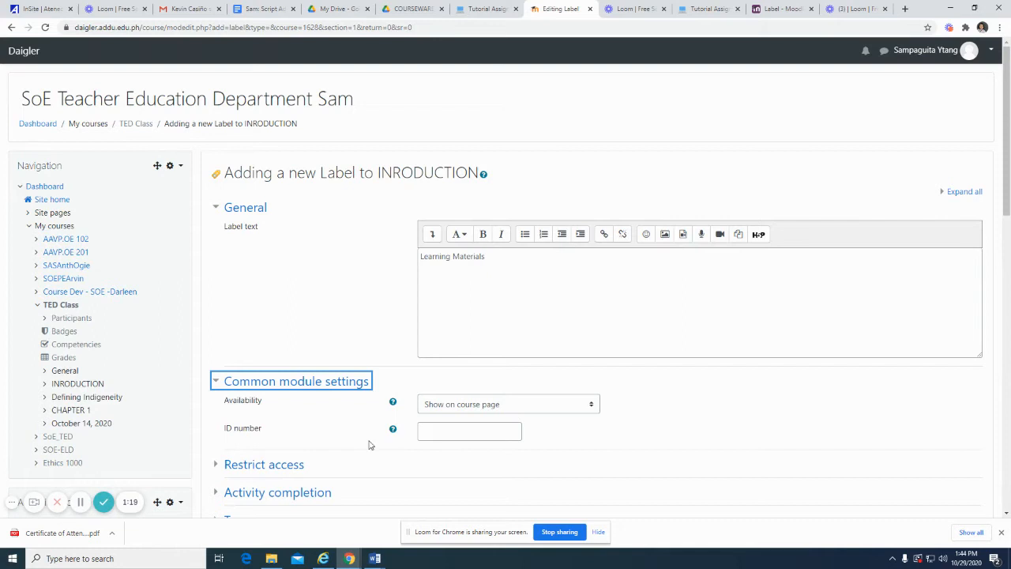
- Expand the Restrict access and Activity completion sections of the label form
click(264, 465)
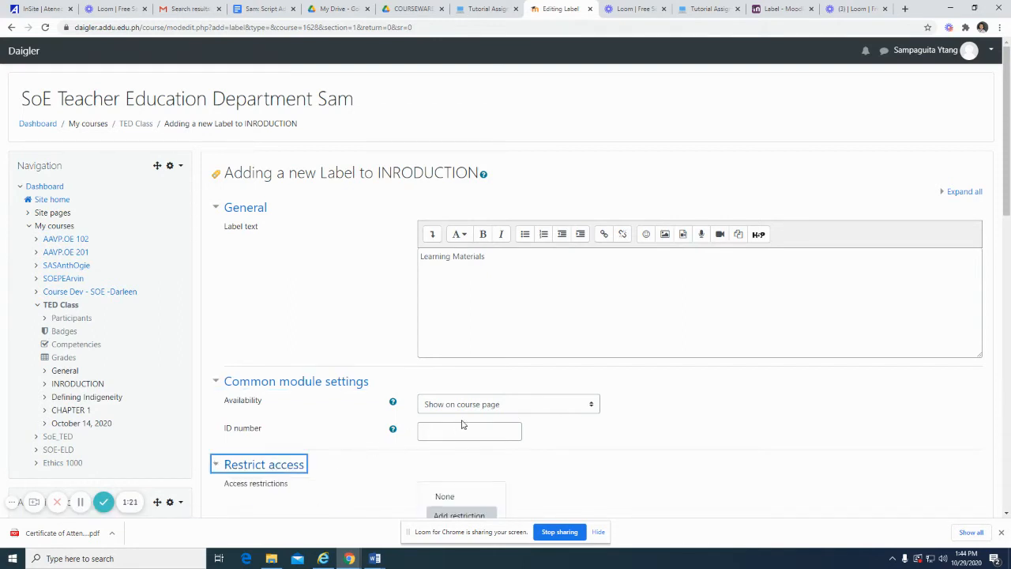
scroll(down, 3)
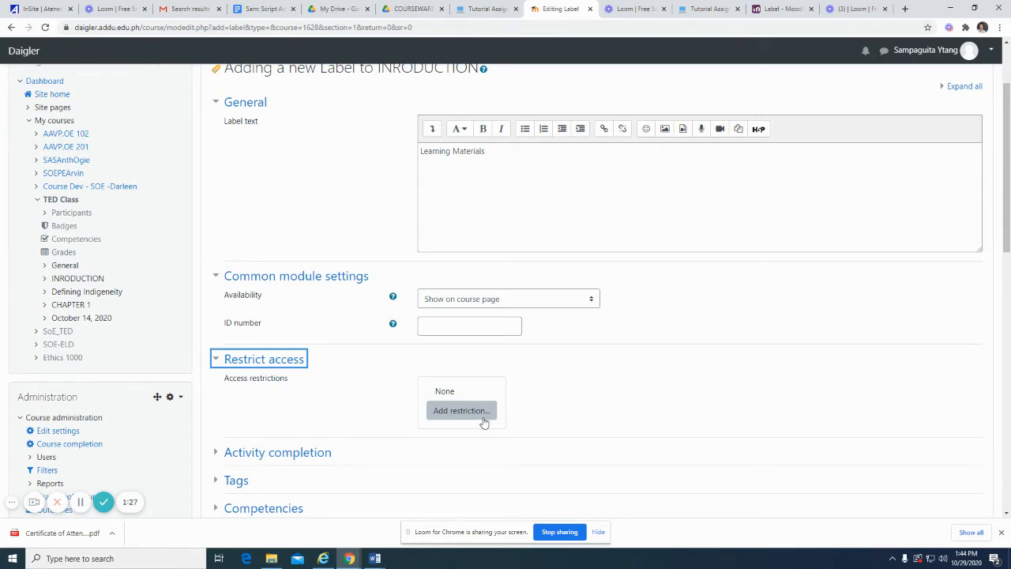
click(278, 452)
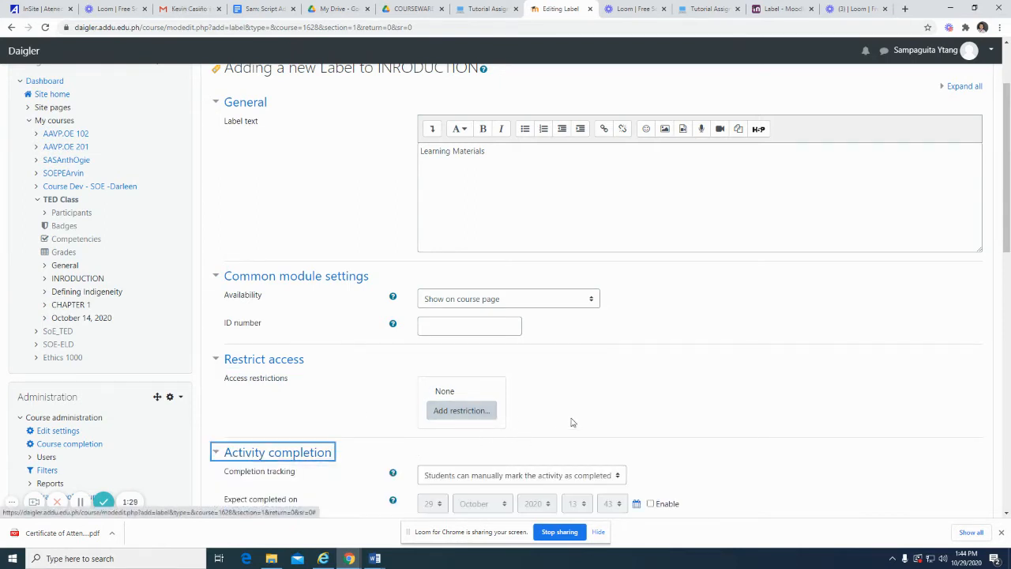
scroll(down, 3)
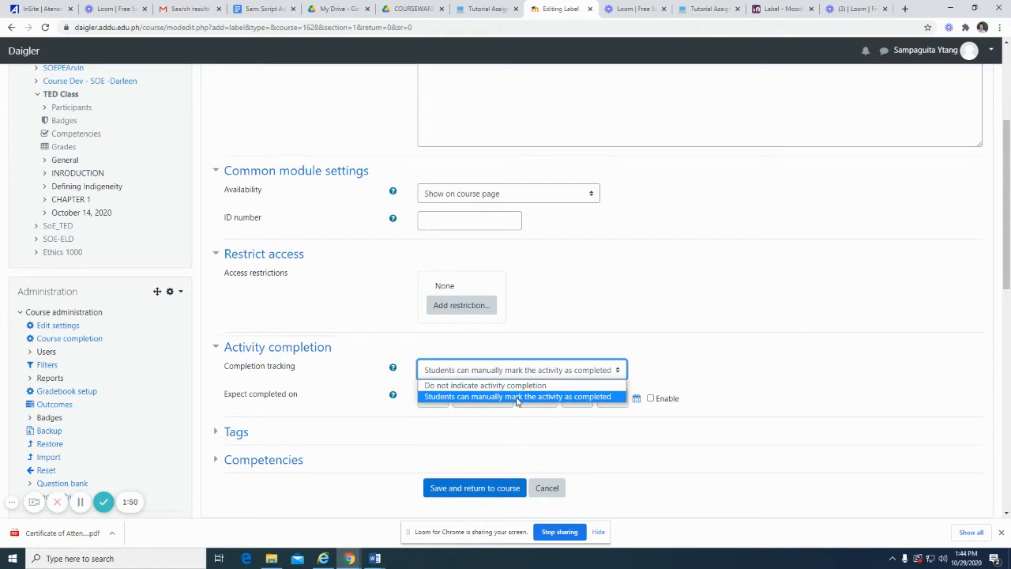
click(518, 395)
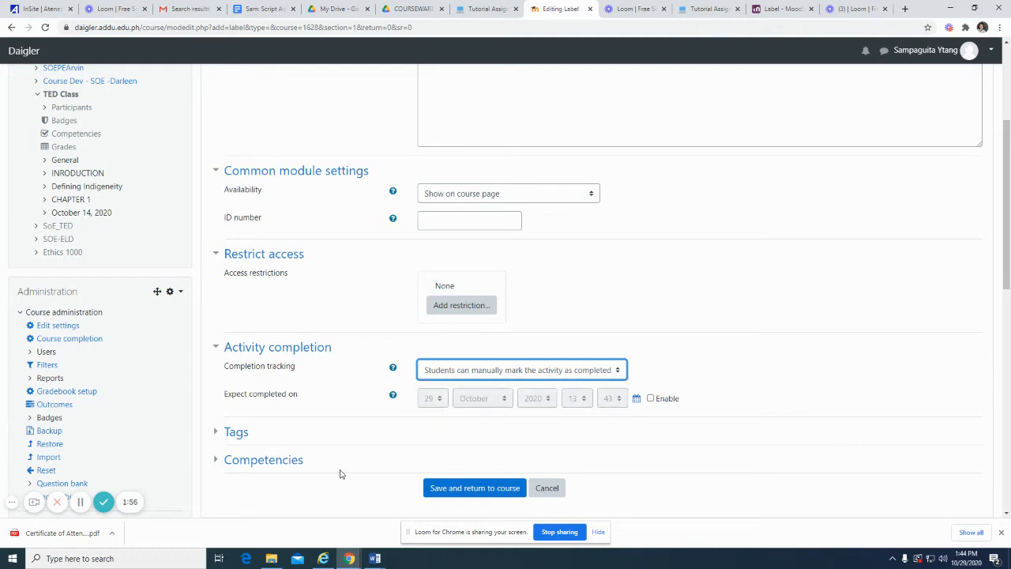
mouse_move(654, 420)
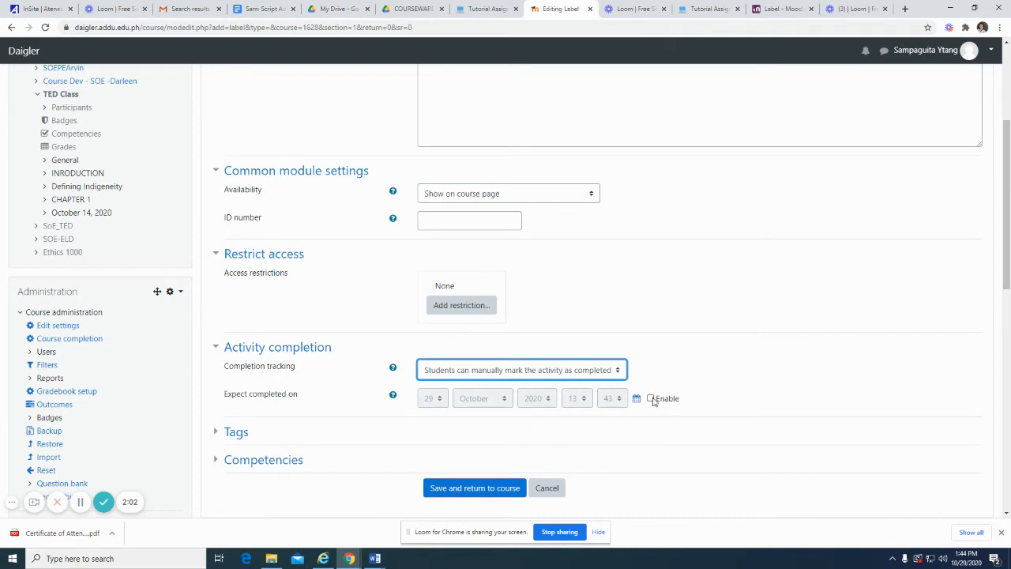
- Enable 'Expect completed on' and set the deadline time to 15:00 on 29 October 2020
click(651, 398)
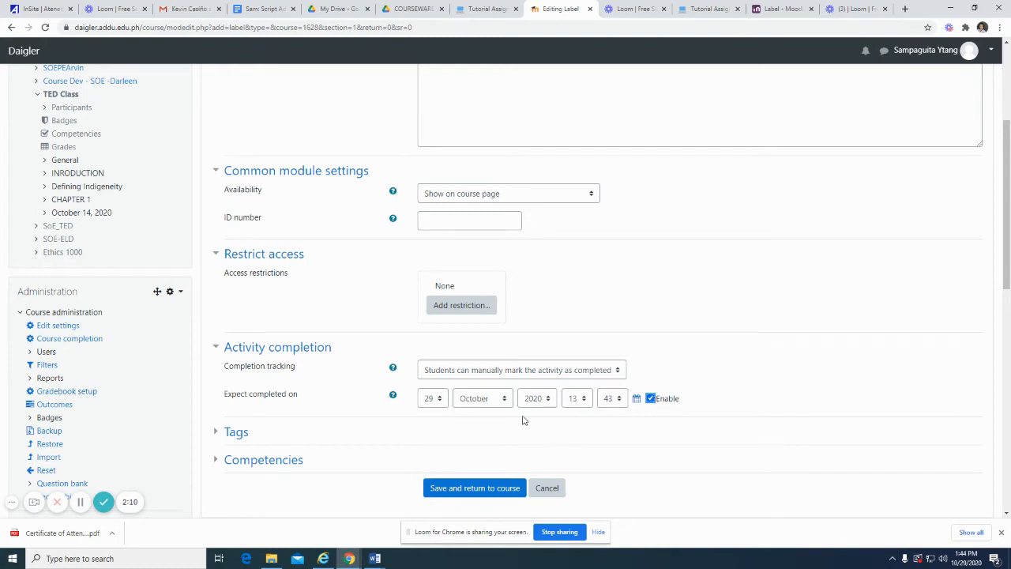
click(577, 397)
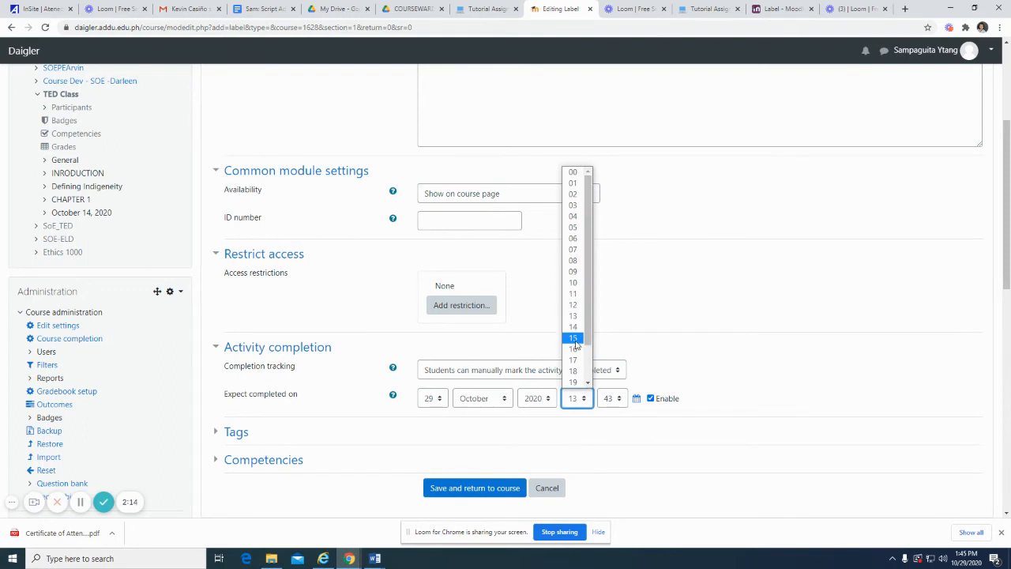
click(572, 337)
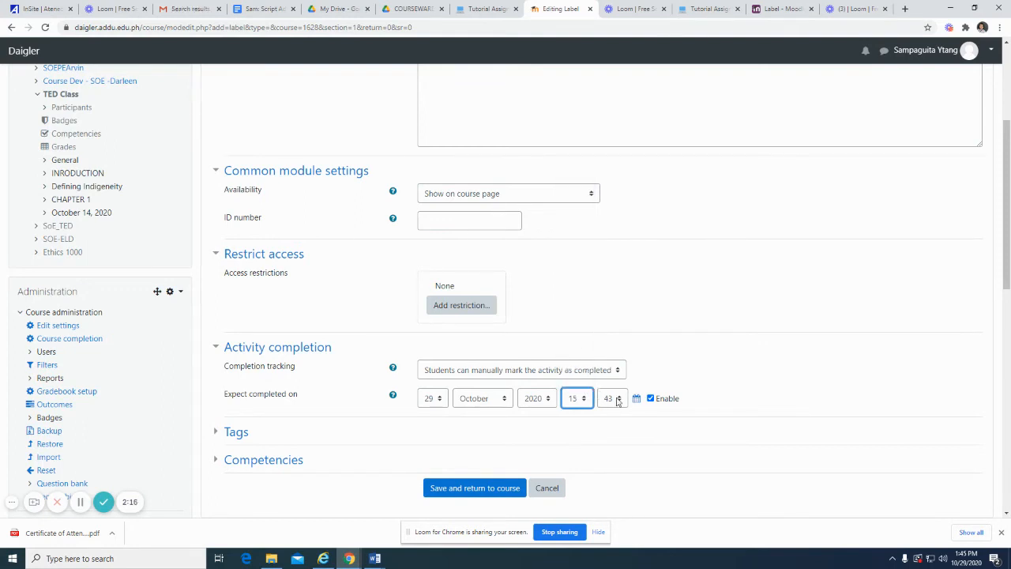
click(613, 398)
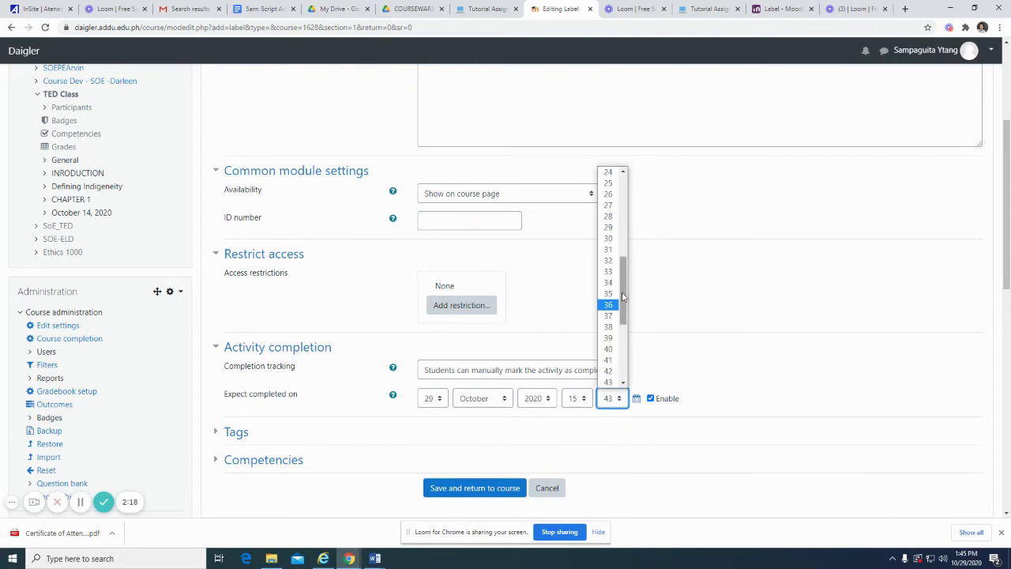
scroll(up, 3)
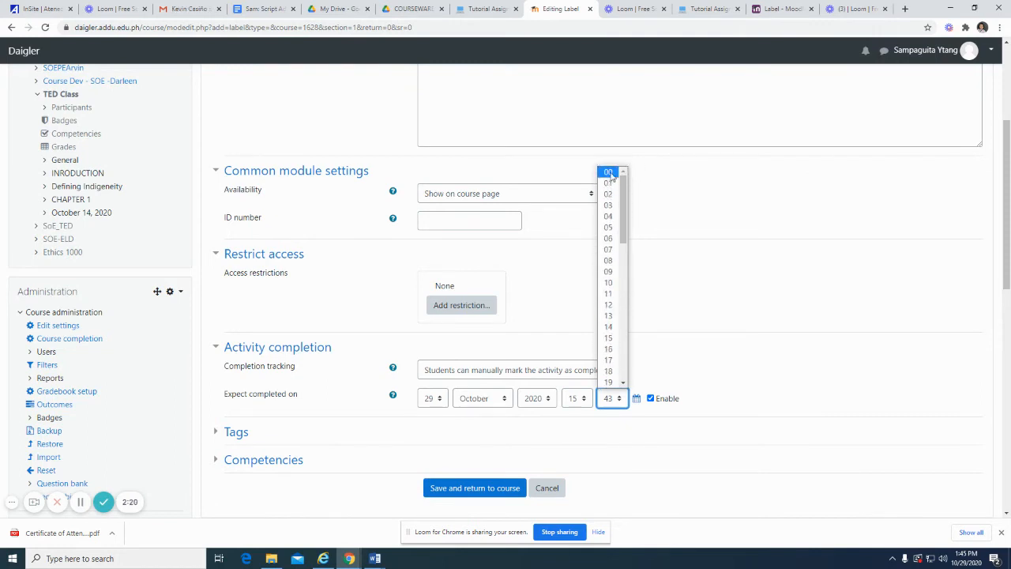
click(608, 172)
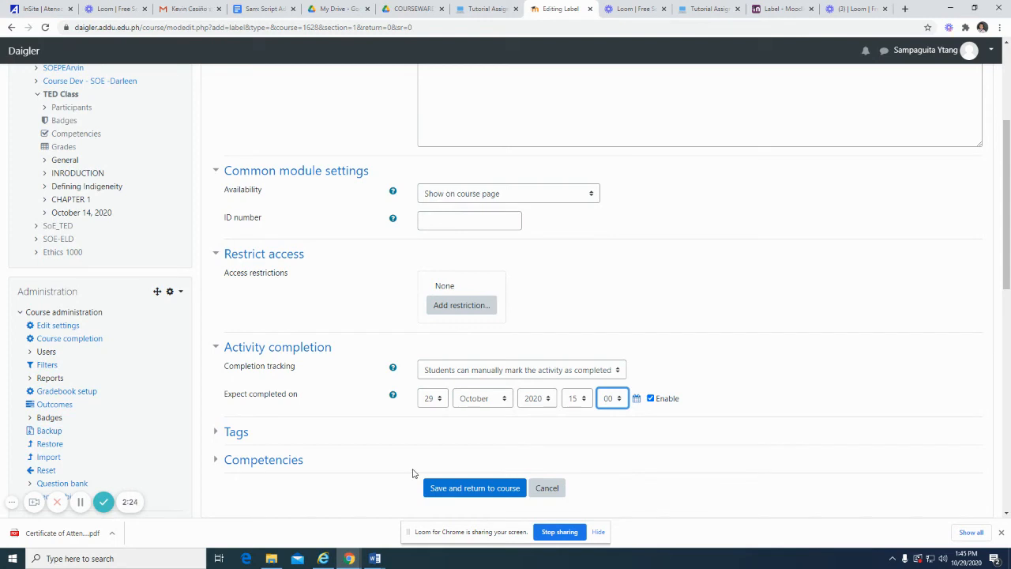
mouse_move(447, 451)
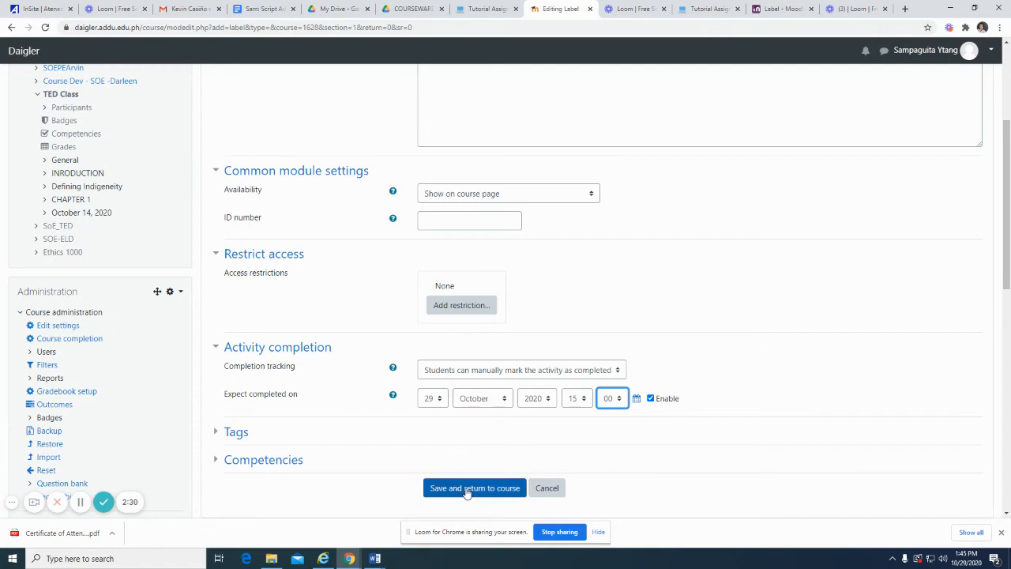
- Save the label and return to the course, locating 'Learning Materials' after Learning Outcomes
click(474, 486)
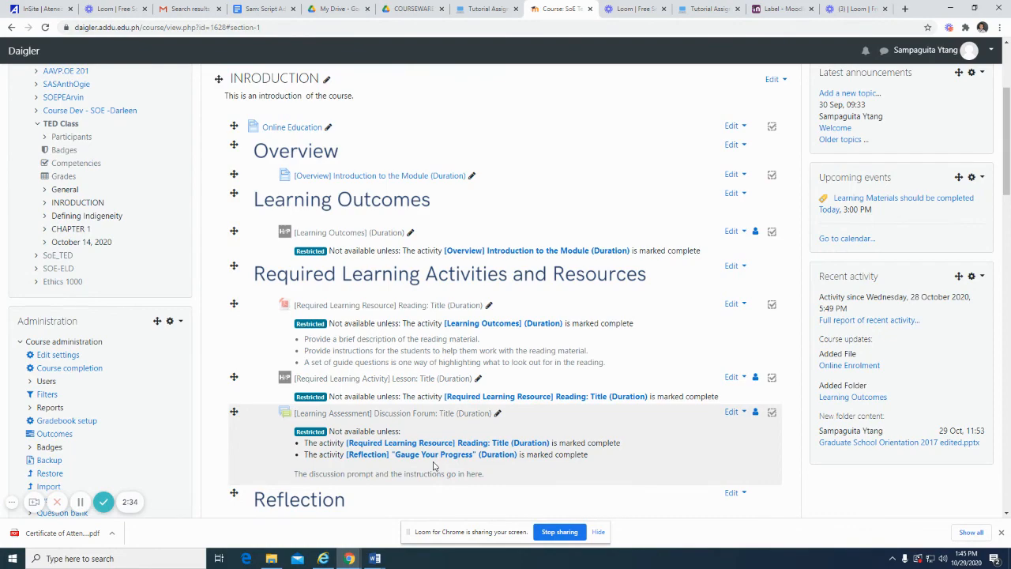
scroll(down, 3)
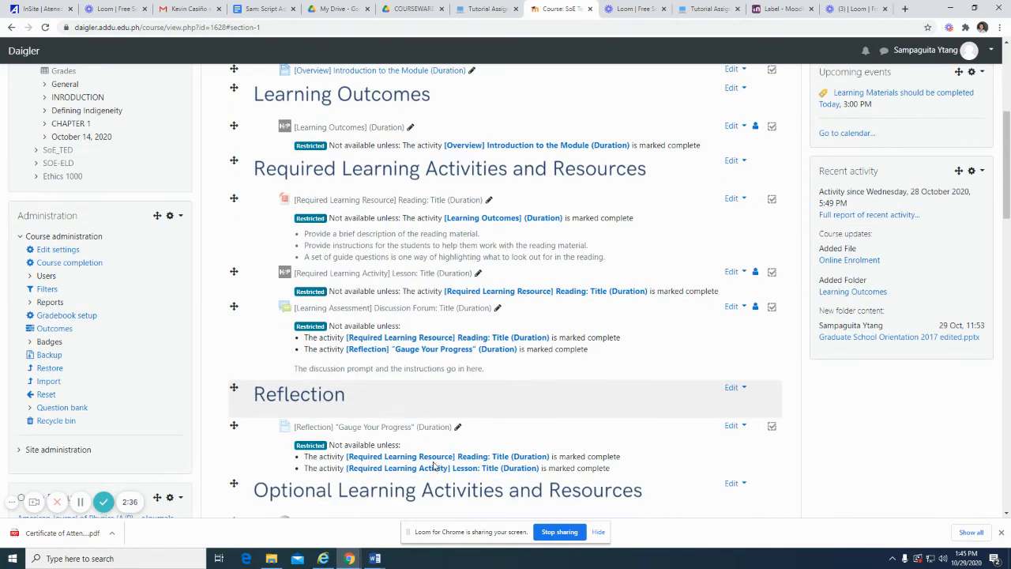
scroll(down, 3)
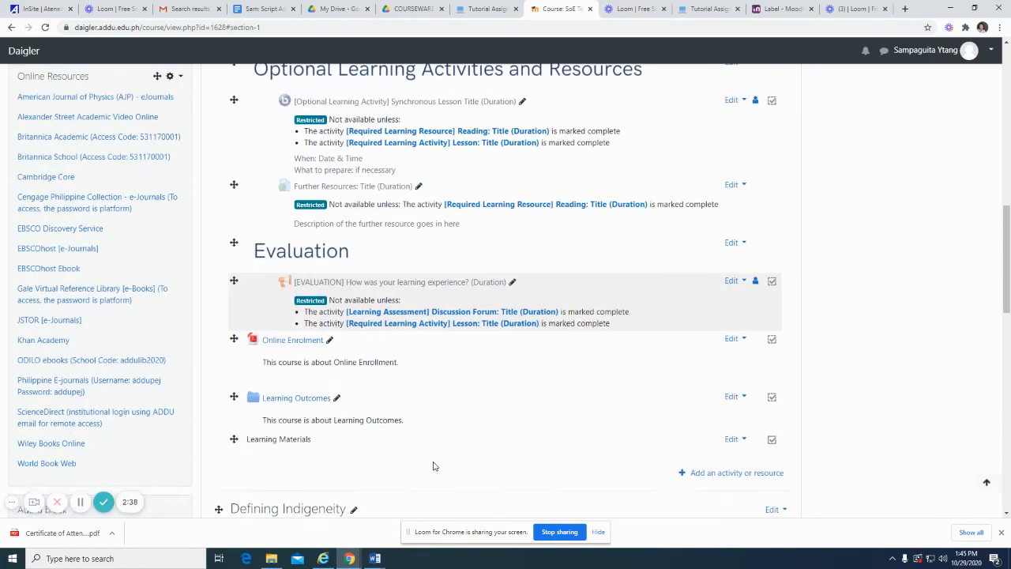
scroll(down, 3)
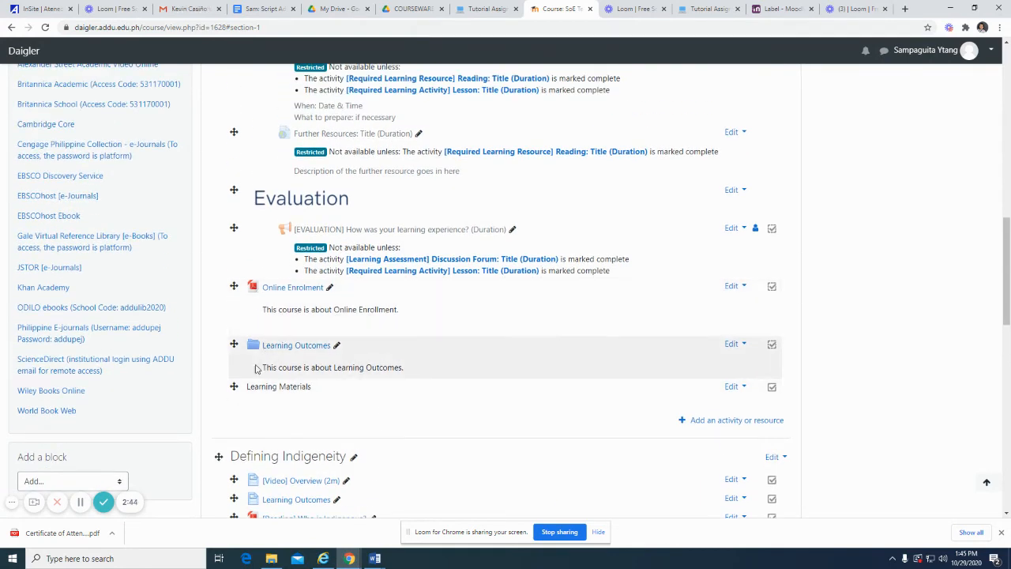
mouse_move(360, 428)
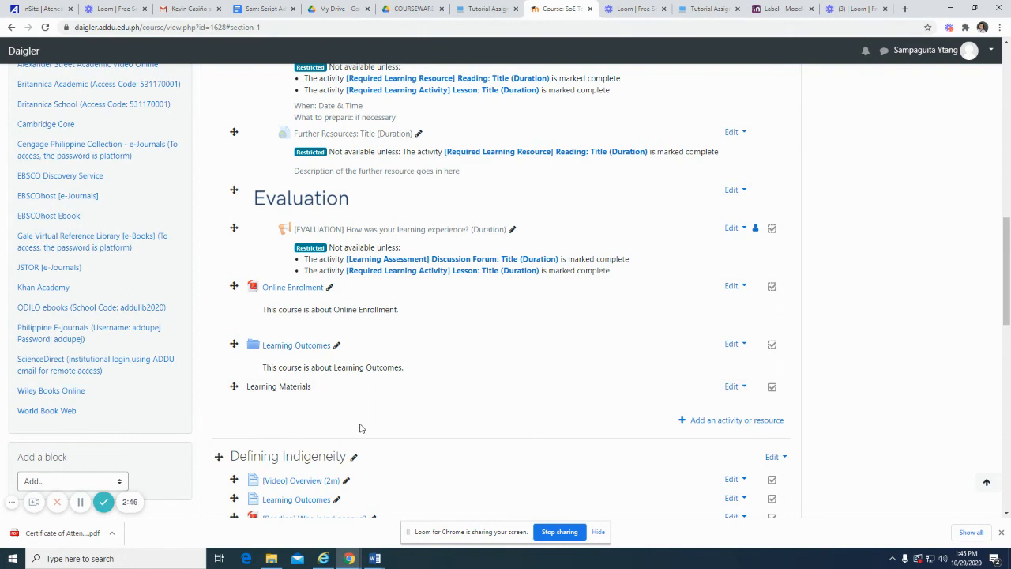